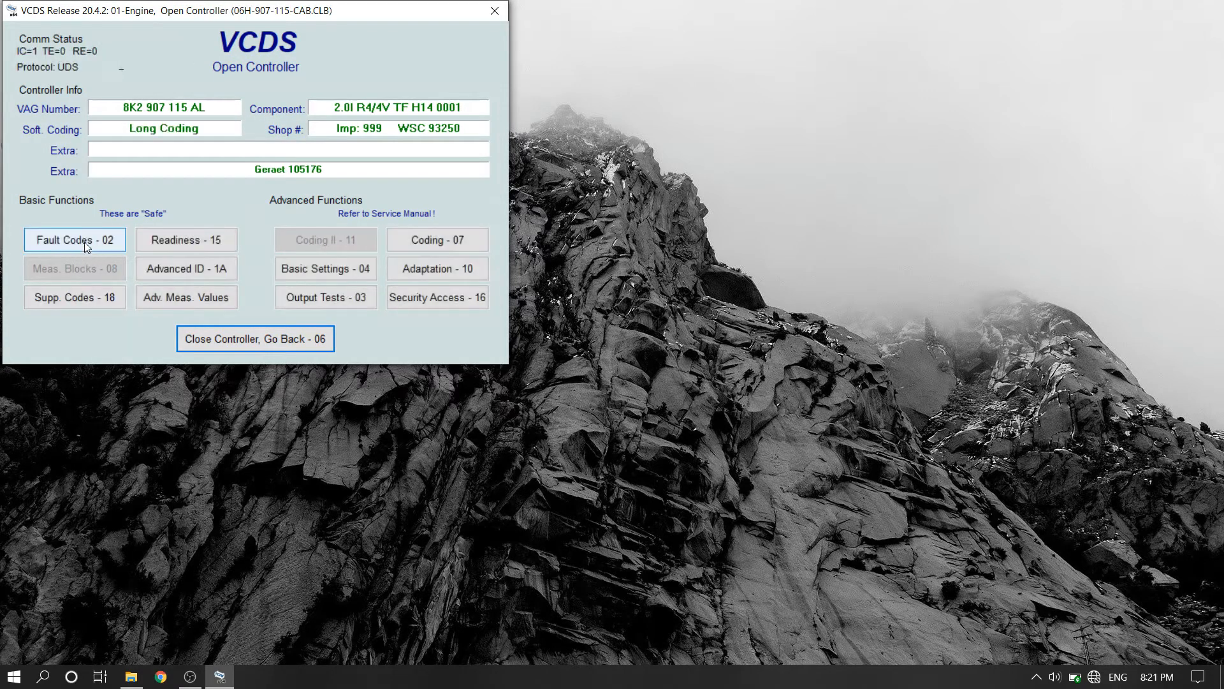
Step: Read and erase the engine controller's five stored fault codes, confirming the warning, and return to its main screen
left_click(74, 239)
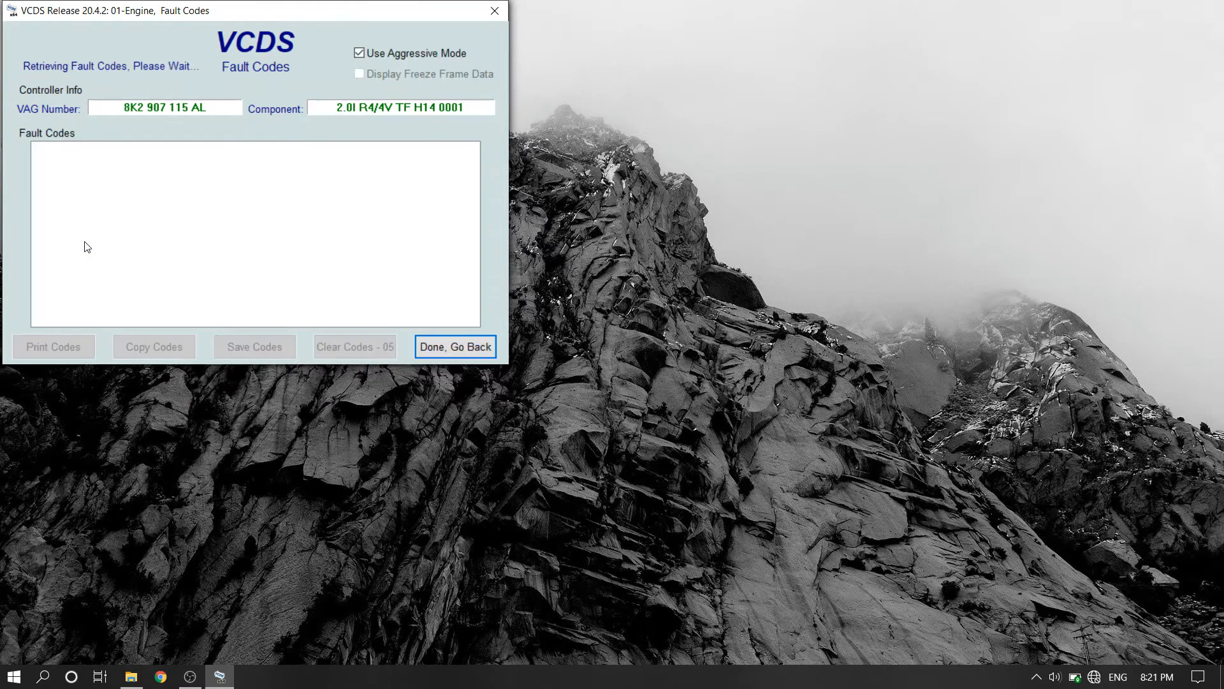
left_click(355, 347)
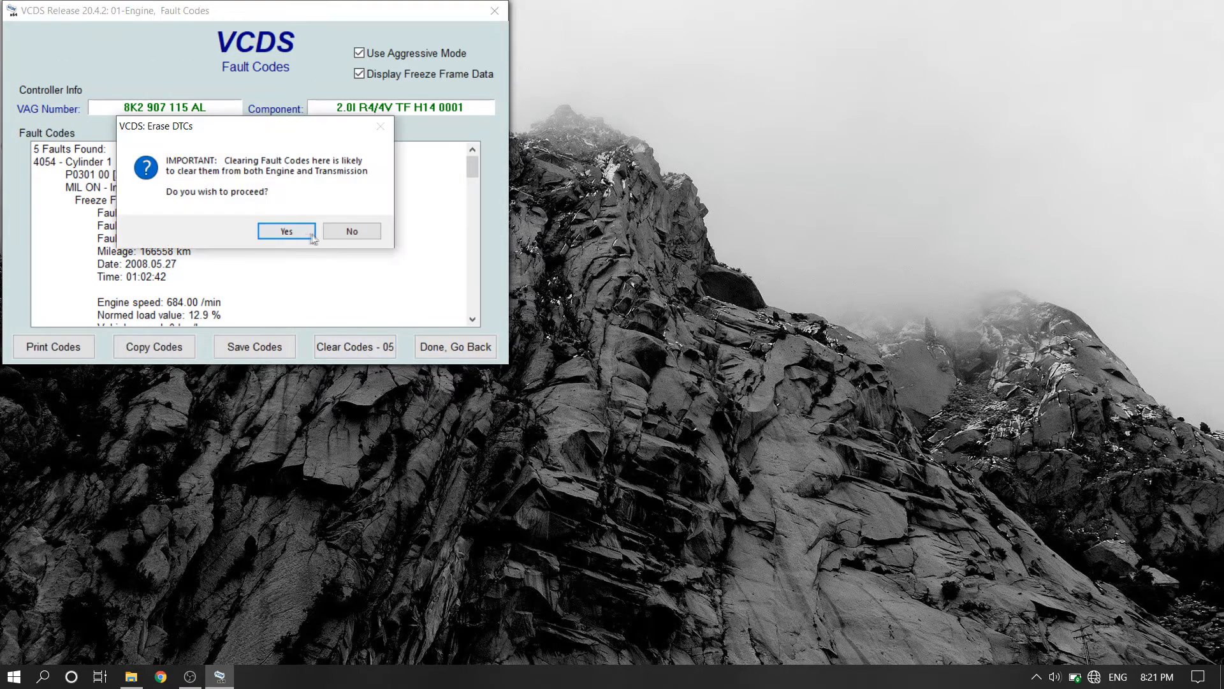
left_click(285, 231)
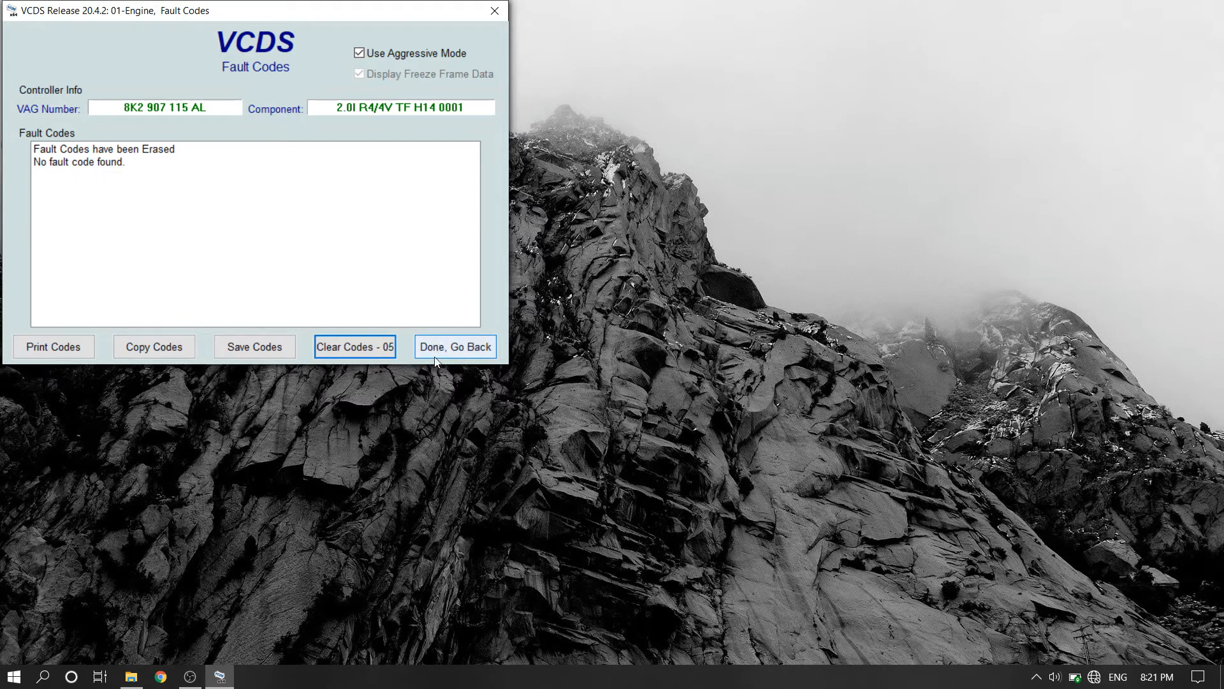
left_click(455, 346)
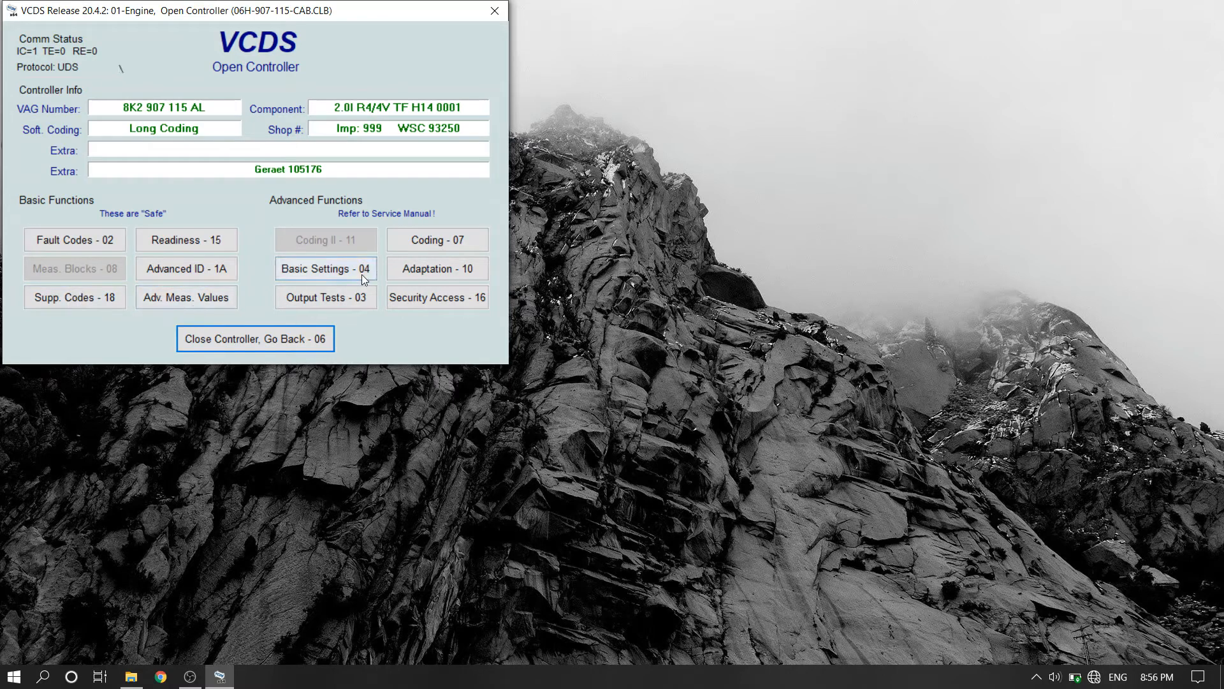
Step: In Output Tests - 03, select IDE00219 Fuel pump electronics as the selective test
left_click(325, 297)
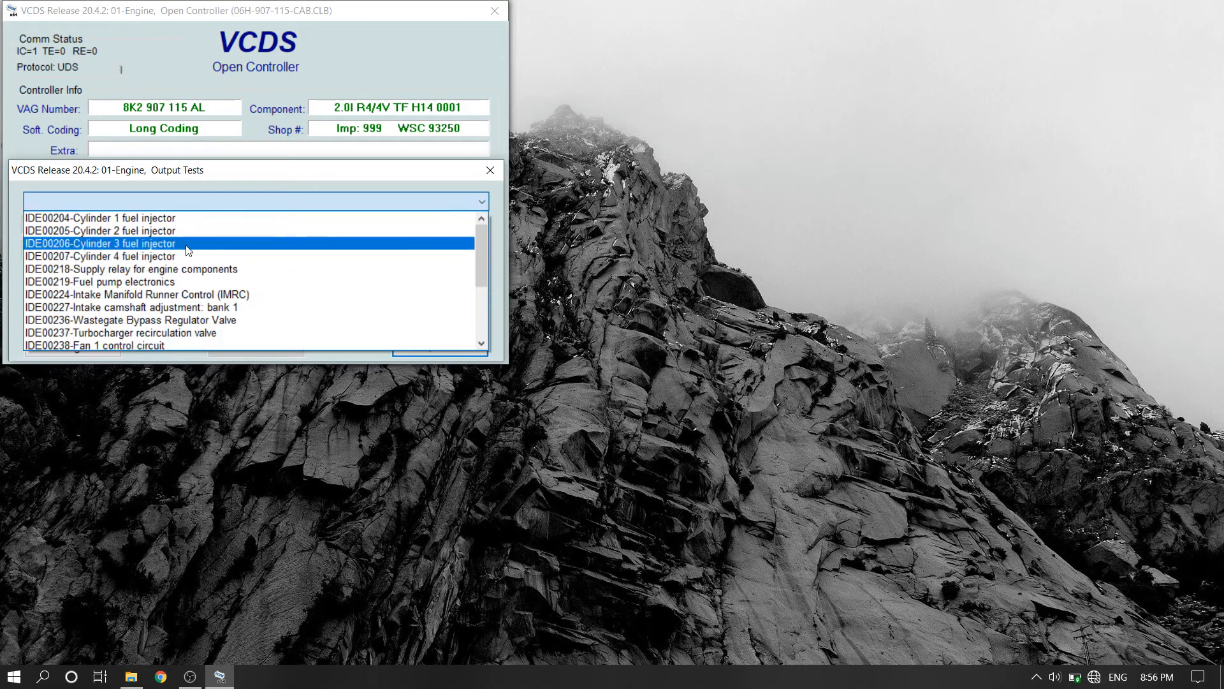
left_click(99, 280)
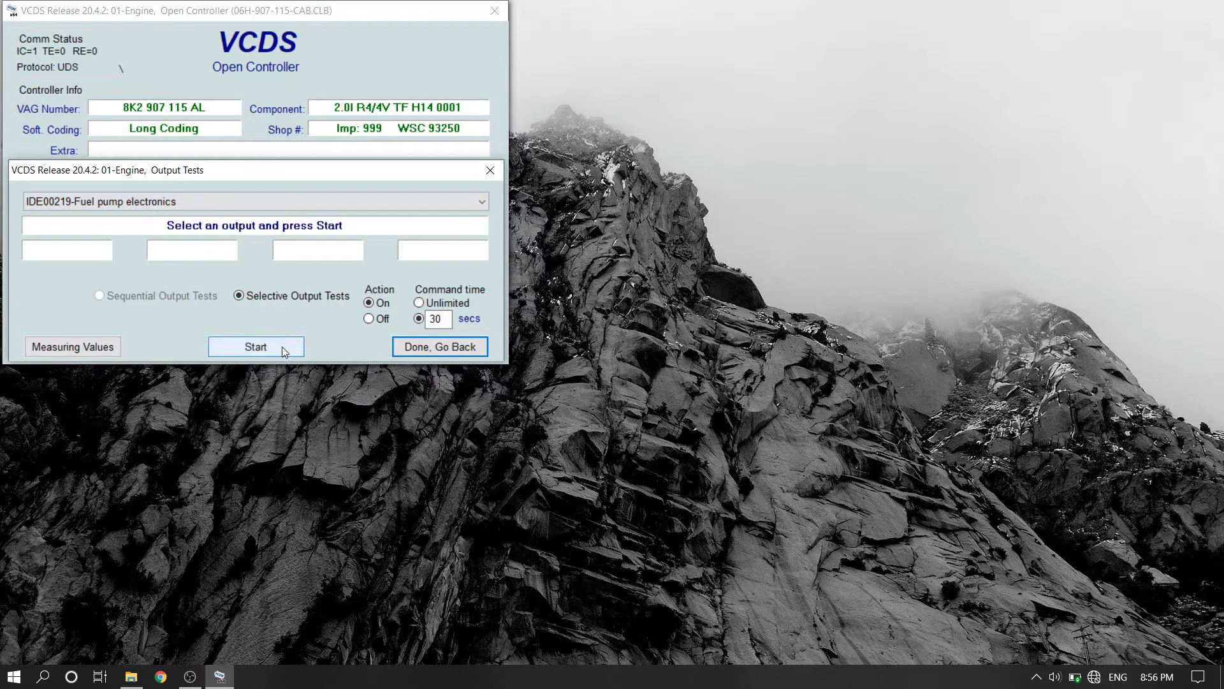
Step: Run the Fuel pump electronics output test until it shows Running, then stop it
left_click(255, 345)
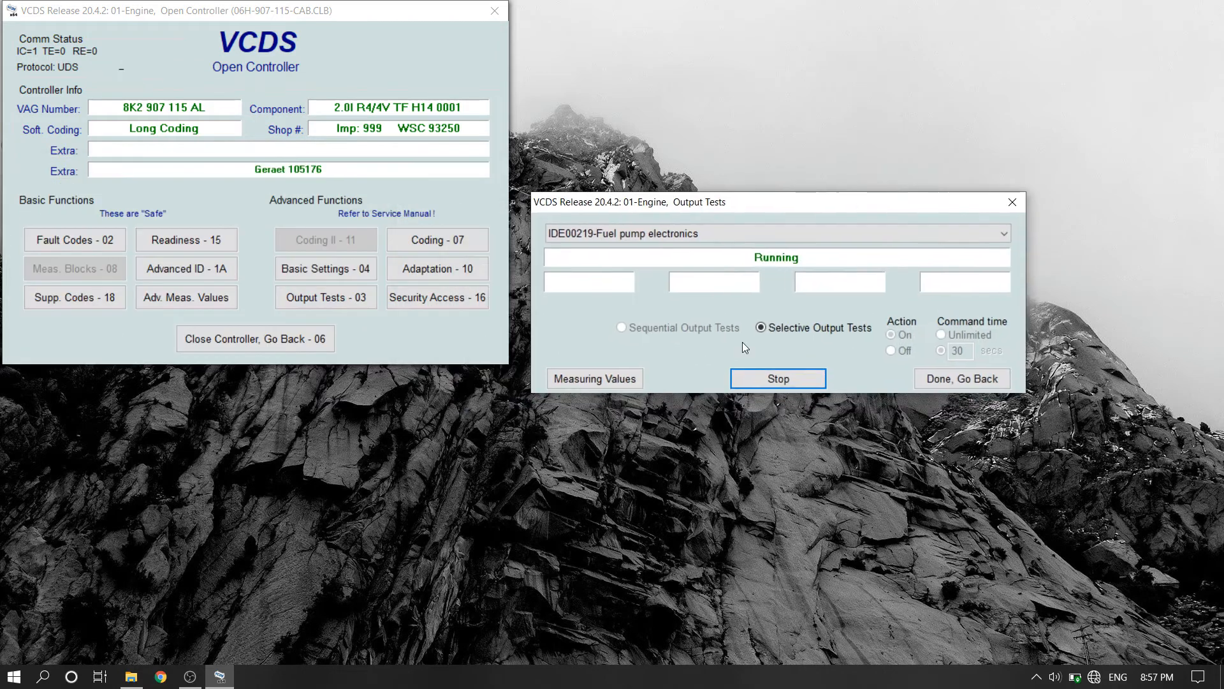
left_click(778, 378)
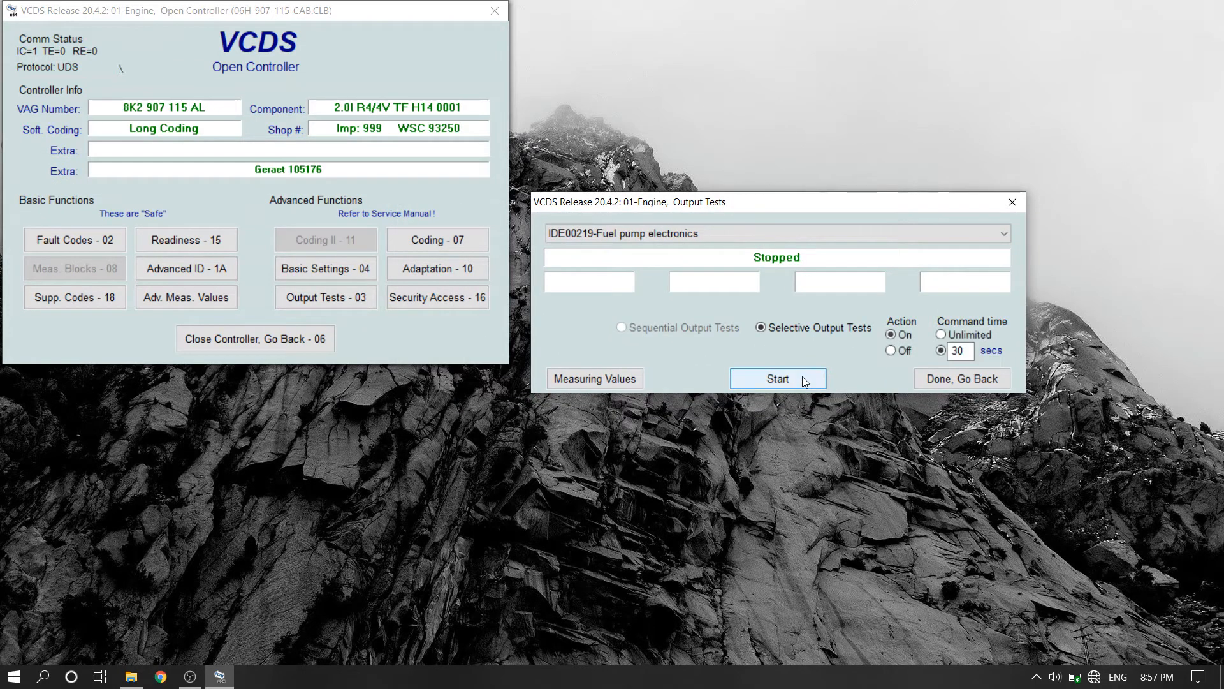